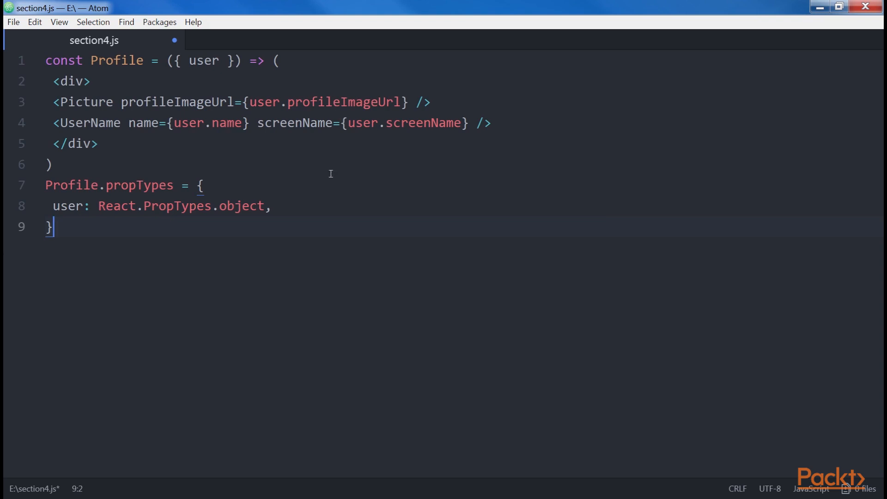
mouse_move(173, 241)
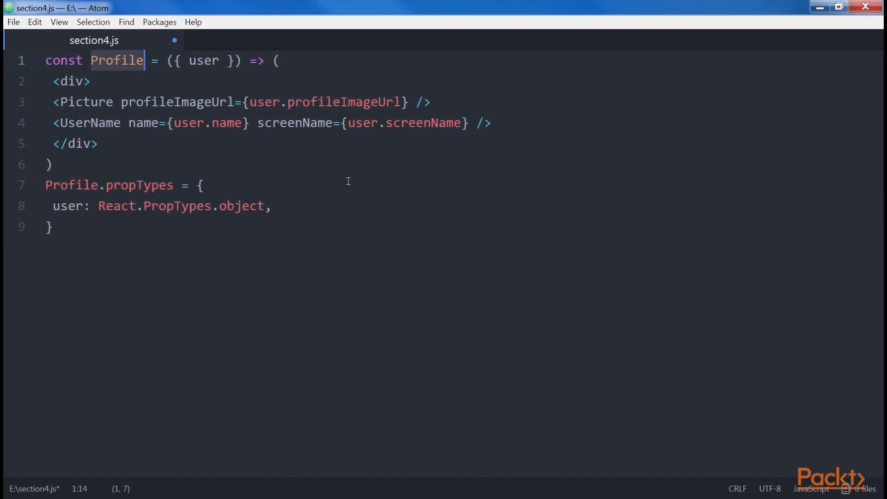
mouse_move(99, 103)
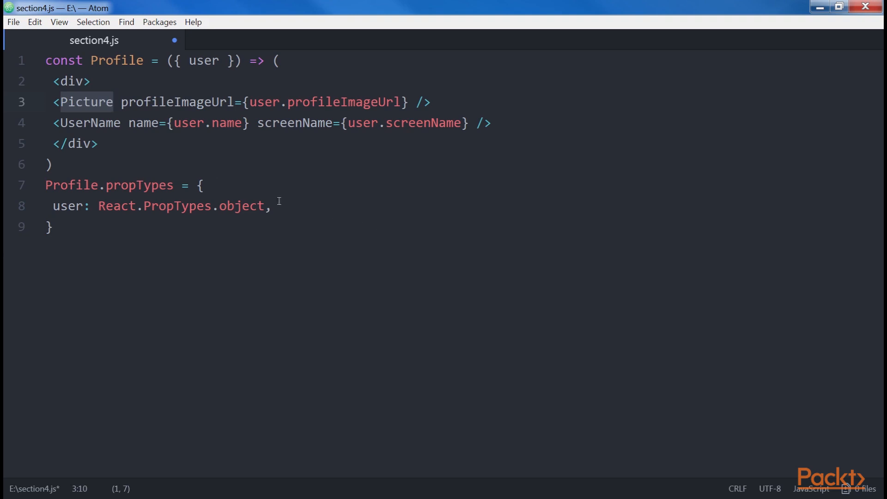
Step: Open button.js to write the React Button arrow component rendering {text} with className btn
double_click(90, 122)
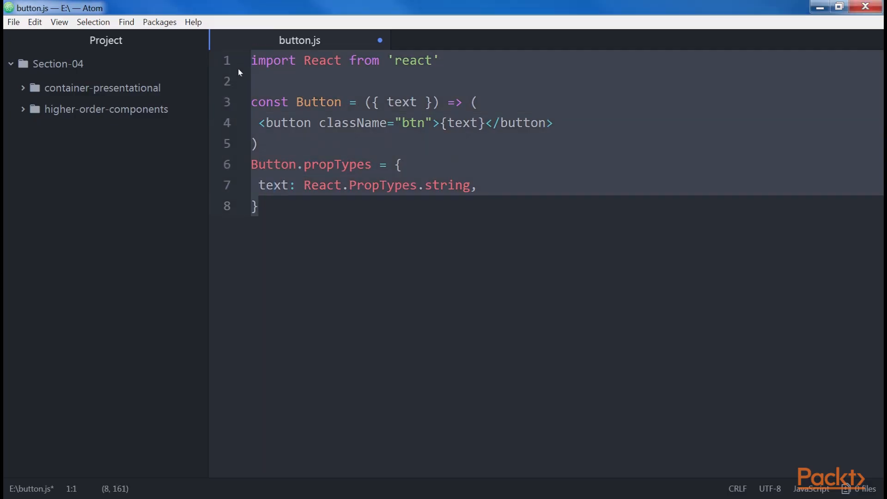
Step: Add the usage example <Button text="Click me!" /> below the component
click(259, 206)
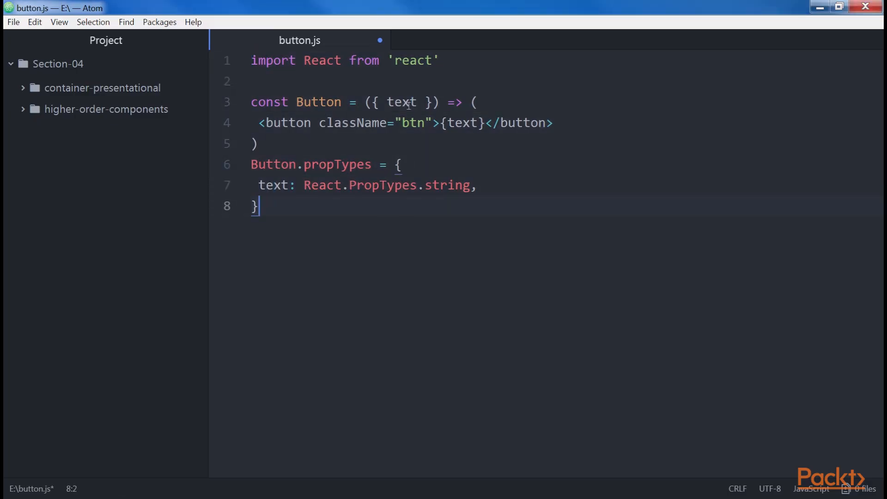
double_click(401, 103)
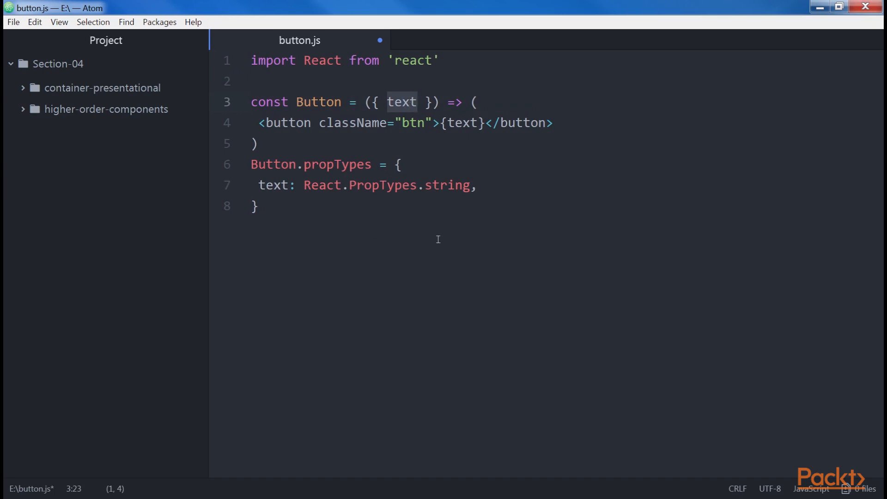
text(<Button text="Click me!" />)
text(<button class="btn">Click me!</button>)
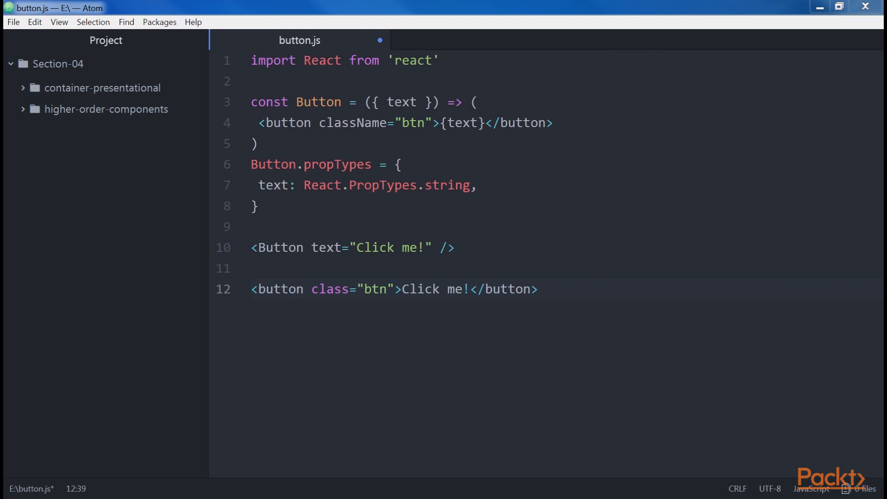
mouse_move(555, 273)
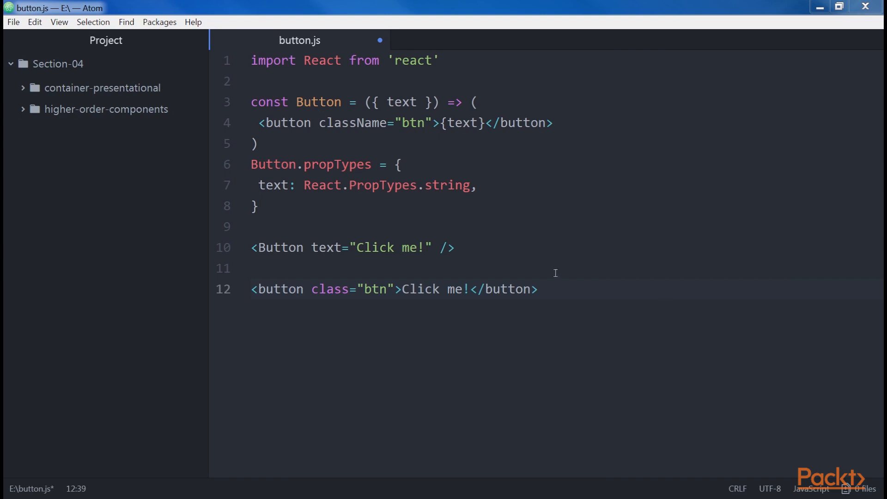
mouse_move(481, 239)
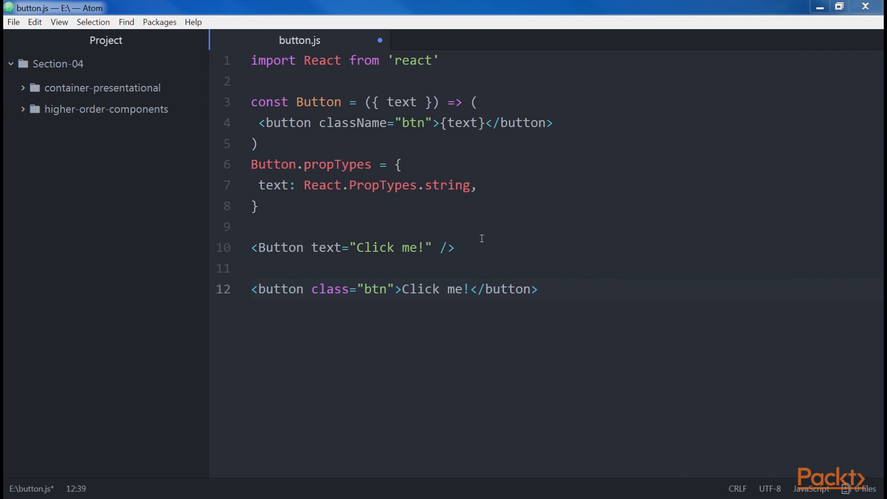
mouse_move(481, 237)
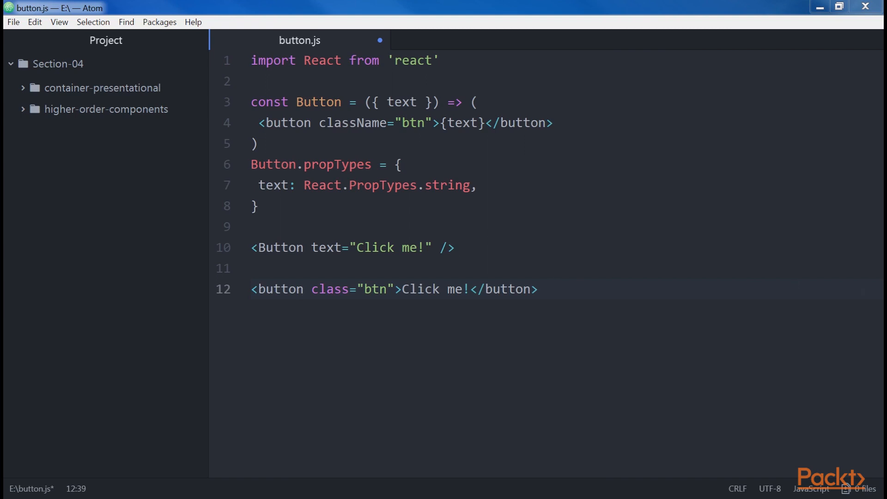
Step: Rename the text prop to children in the component and its propTypes entry
double_click(318, 102)
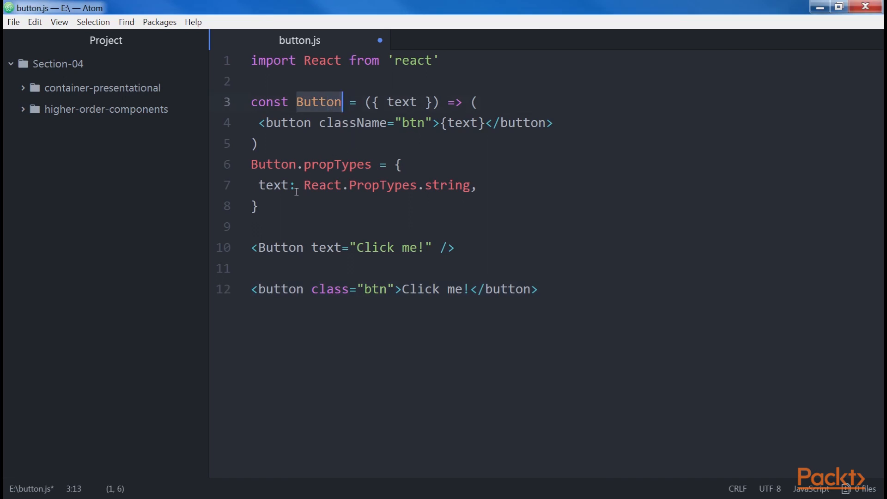
text(children)
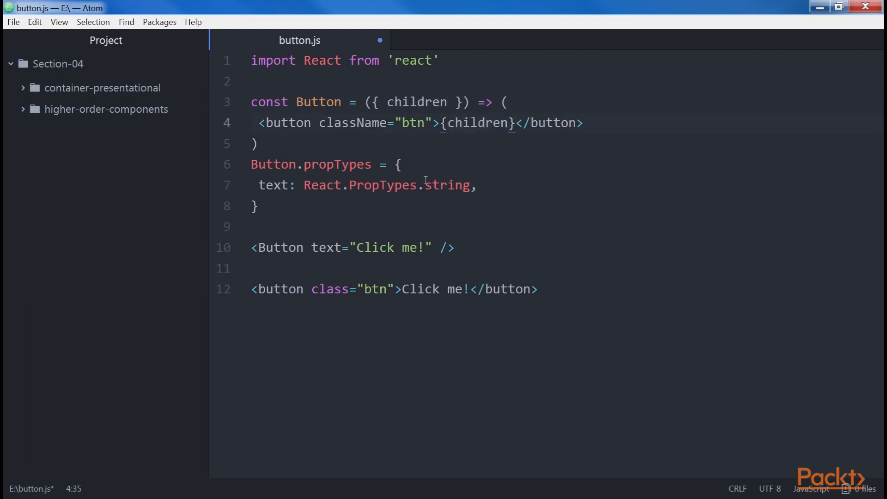
text(children)
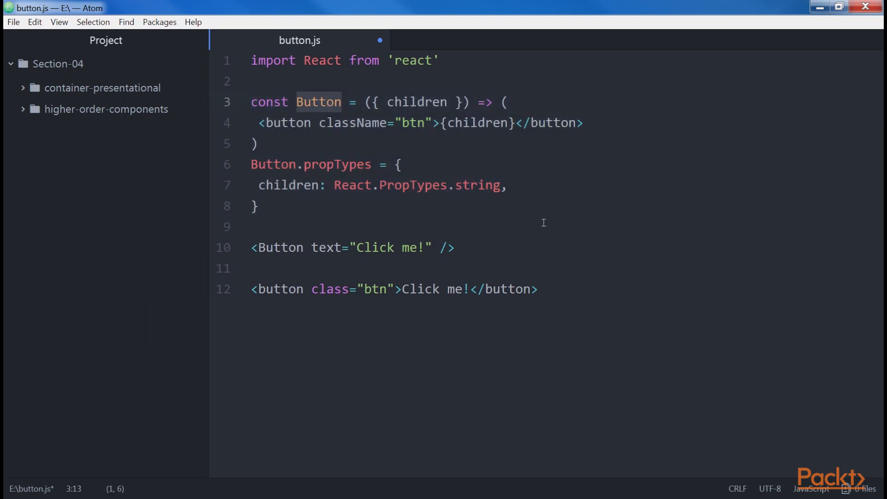
click(293, 185)
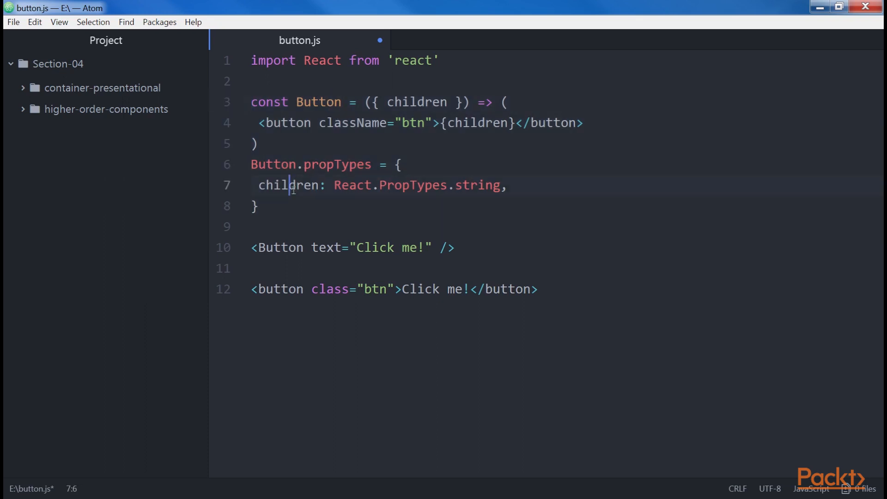
double_click(289, 185)
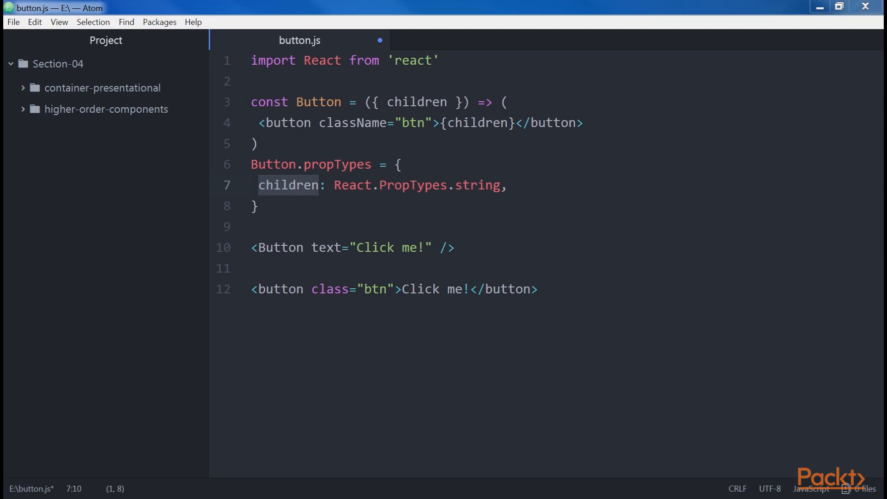
mouse_move(537, 310)
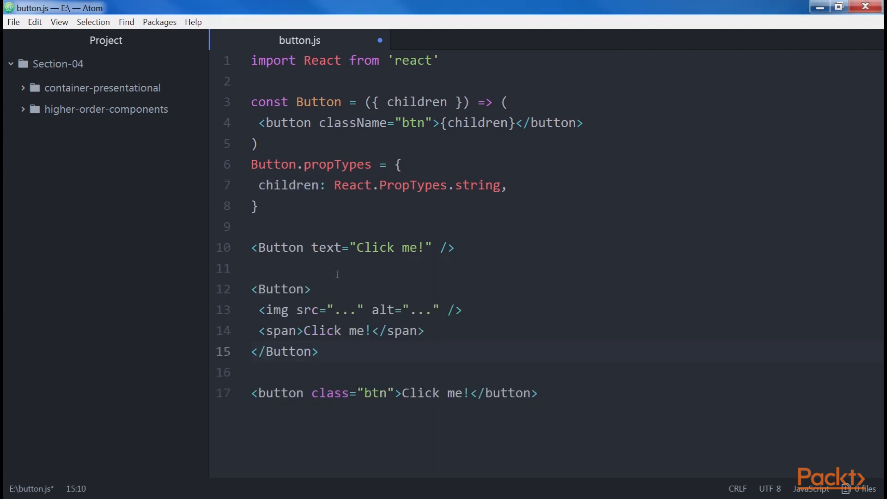
mouse_move(333, 359)
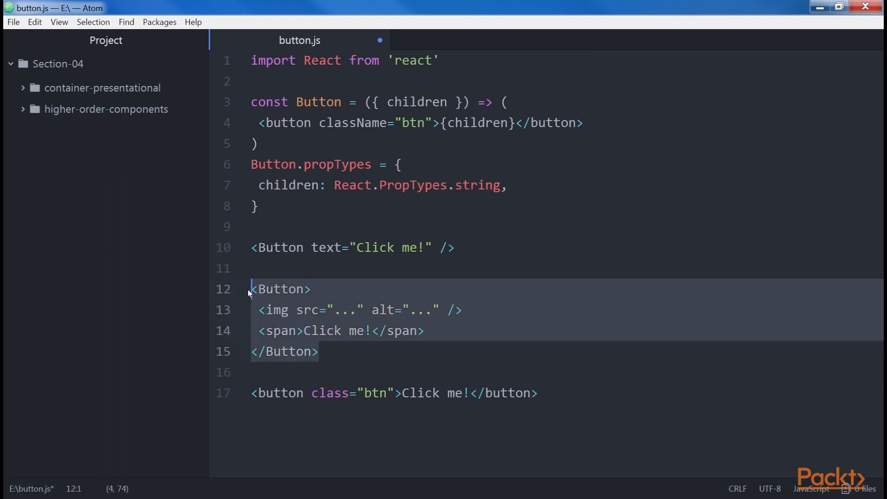
mouse_move(319, 325)
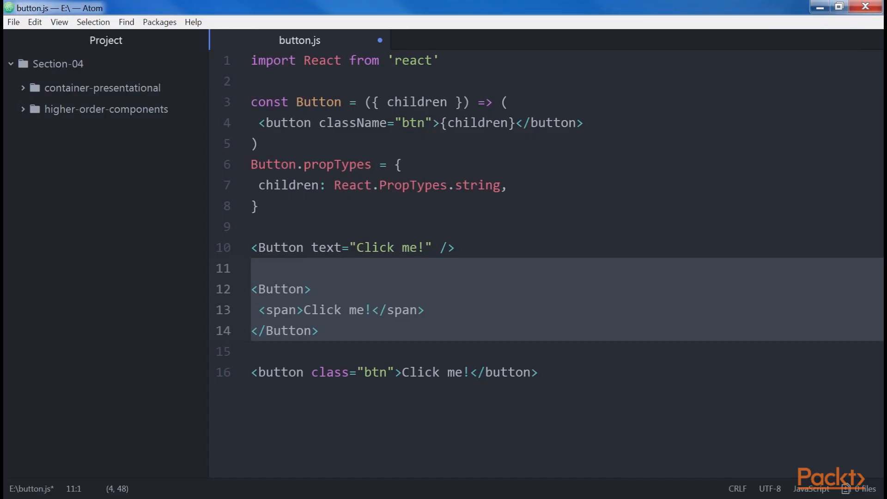
Step: Insert a Button example wrapping a span with Click me! between the two examples
click(254, 268)
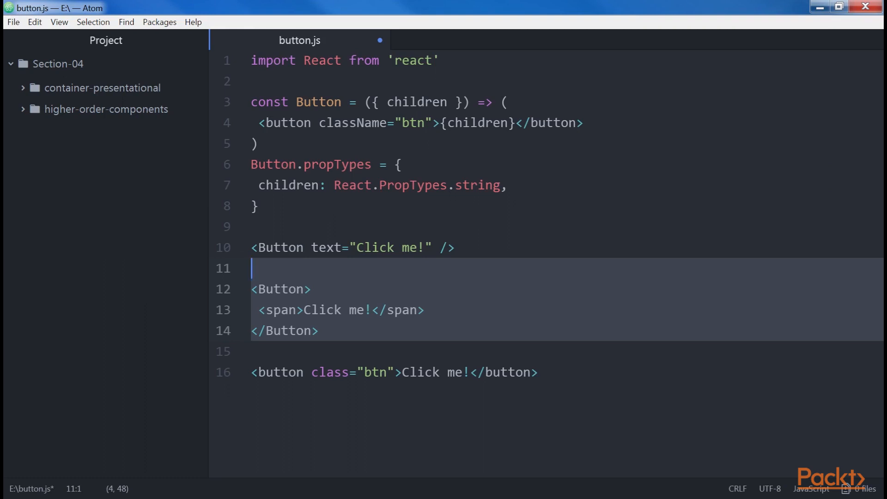